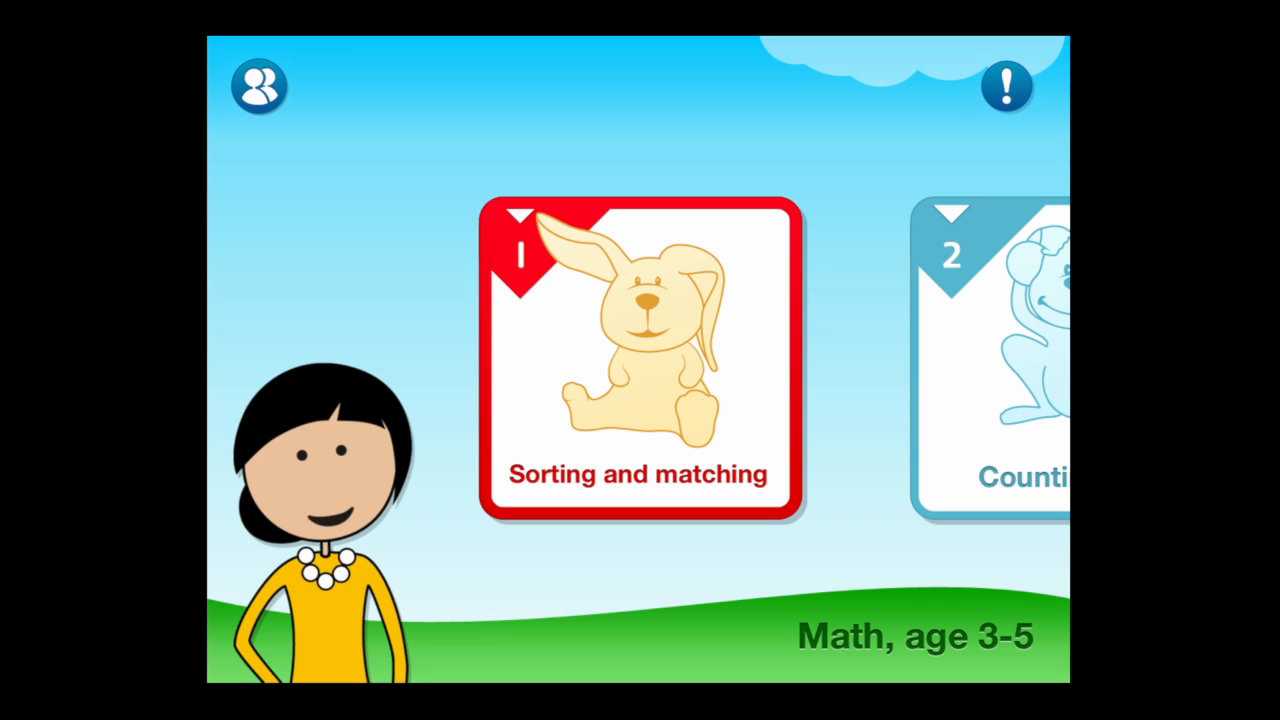
# - Open topic 1, Sorting and matching, from the home screen
pyautogui.click(640, 360)
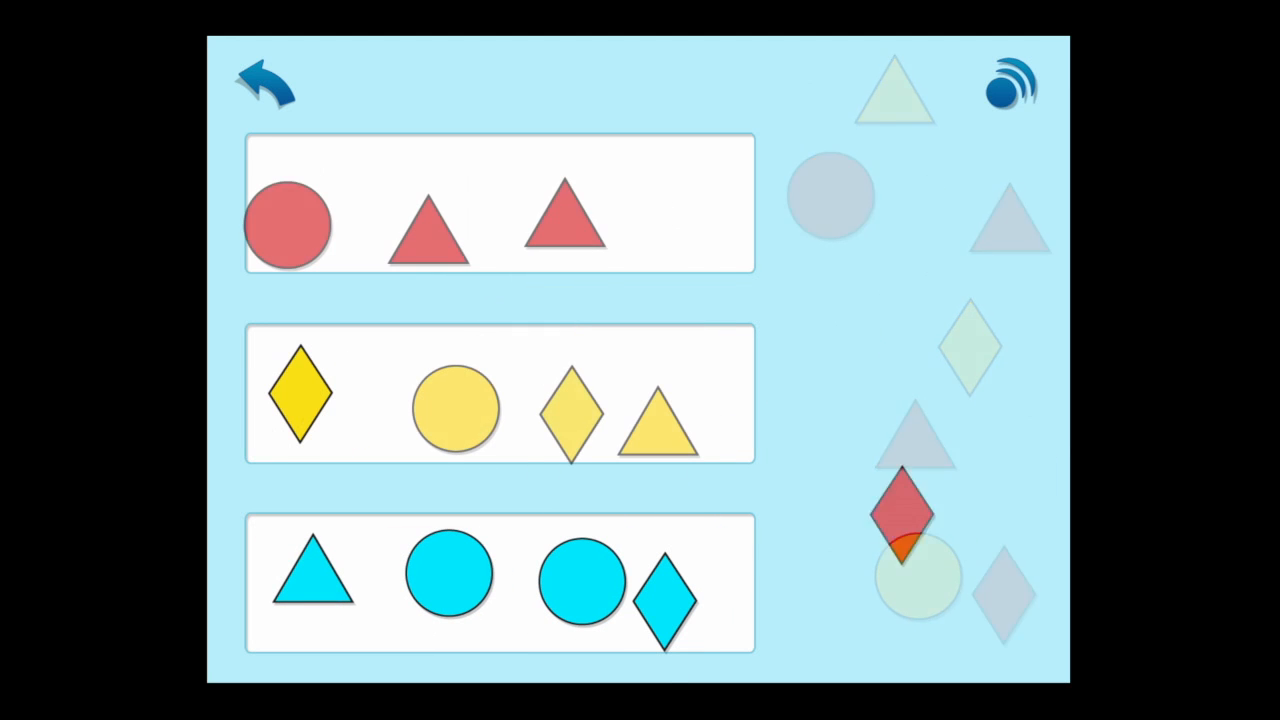
# - Drag the red diamond into the red row to finish colour sorting
pyautogui.moveTo(900, 520); pyautogui.dragTo(660, 210)
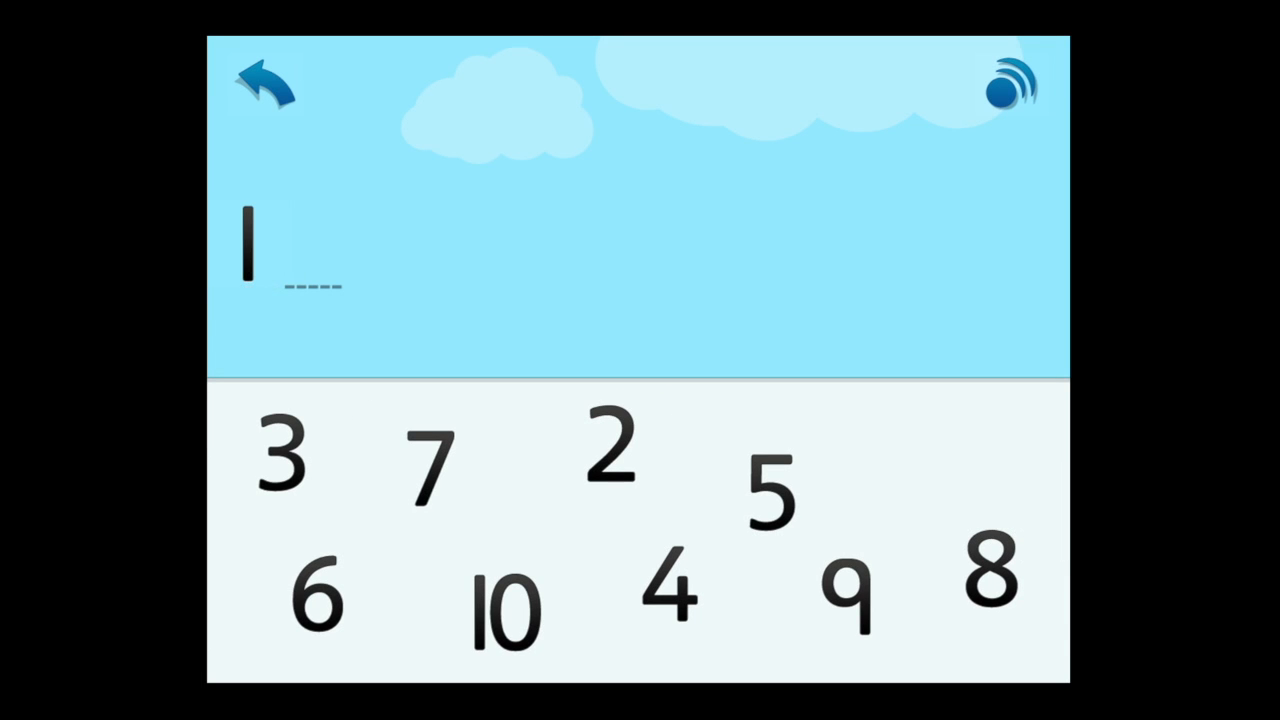
# - Place number 2 beside 1 and continue filling slots up to 10
pyautogui.moveTo(610, 455); pyautogui.dragTo(505, 375)
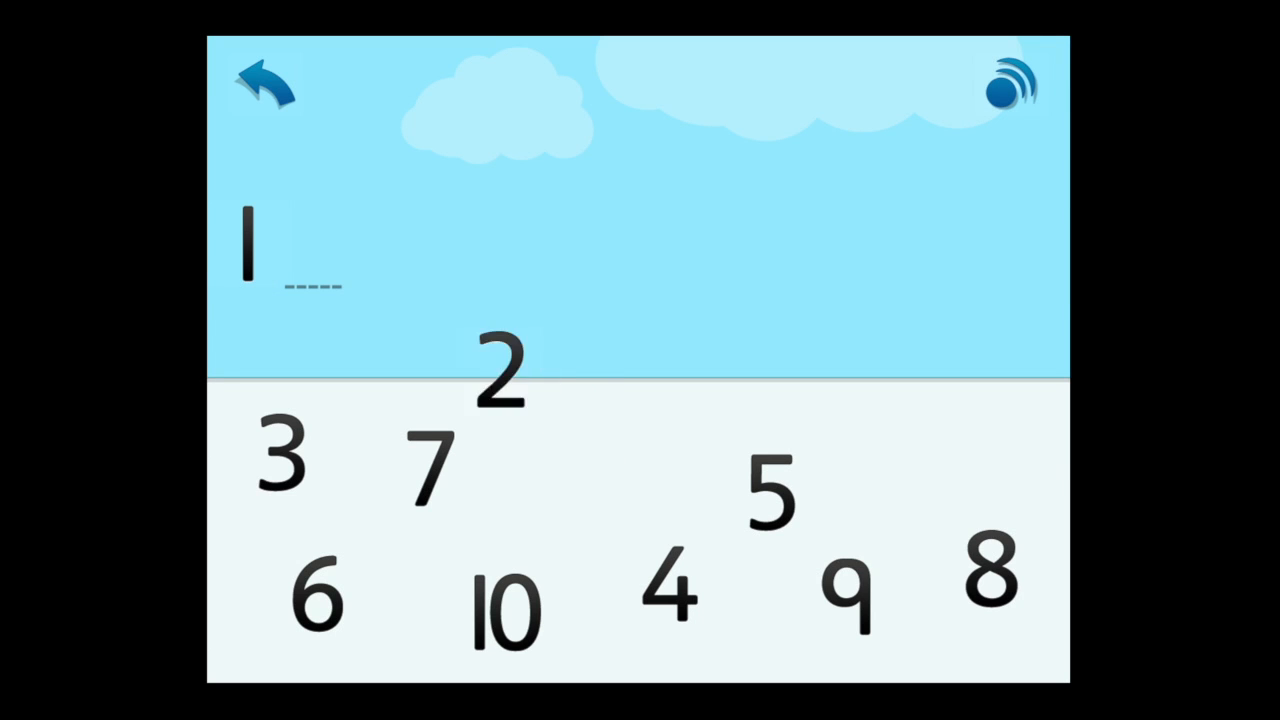
pyautogui.click(502, 375)
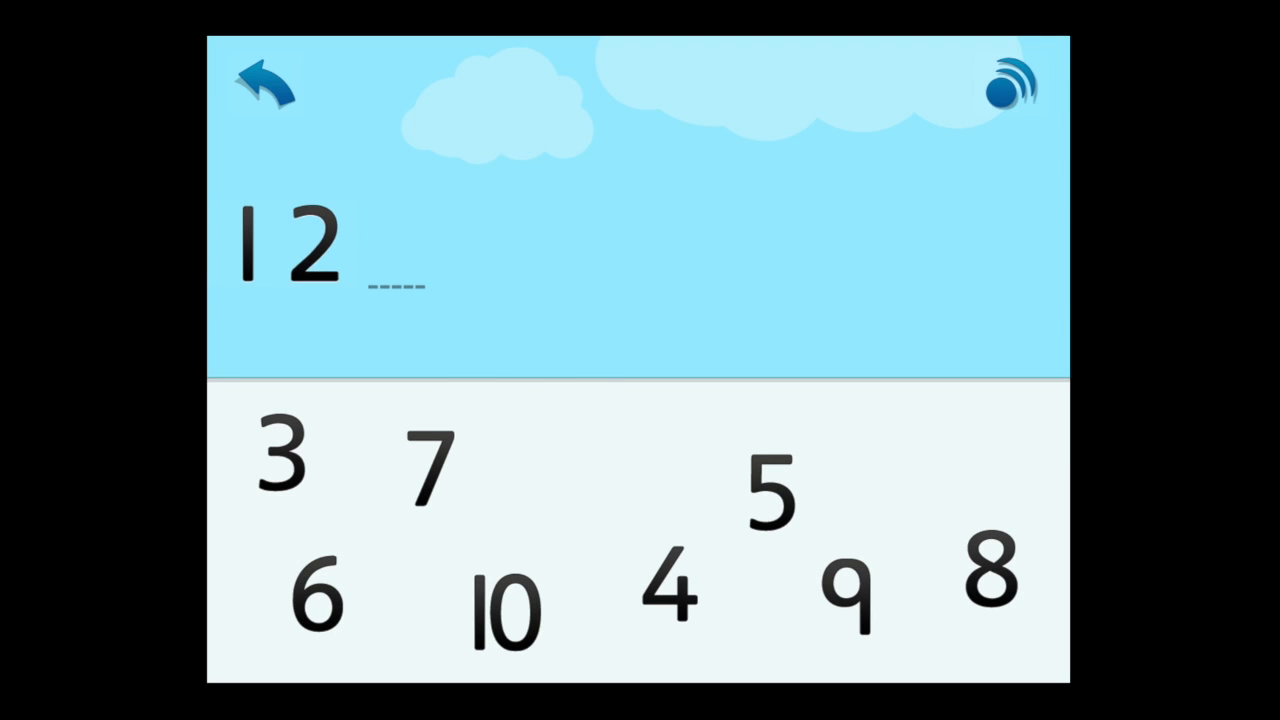
pyautogui.click(282, 460)
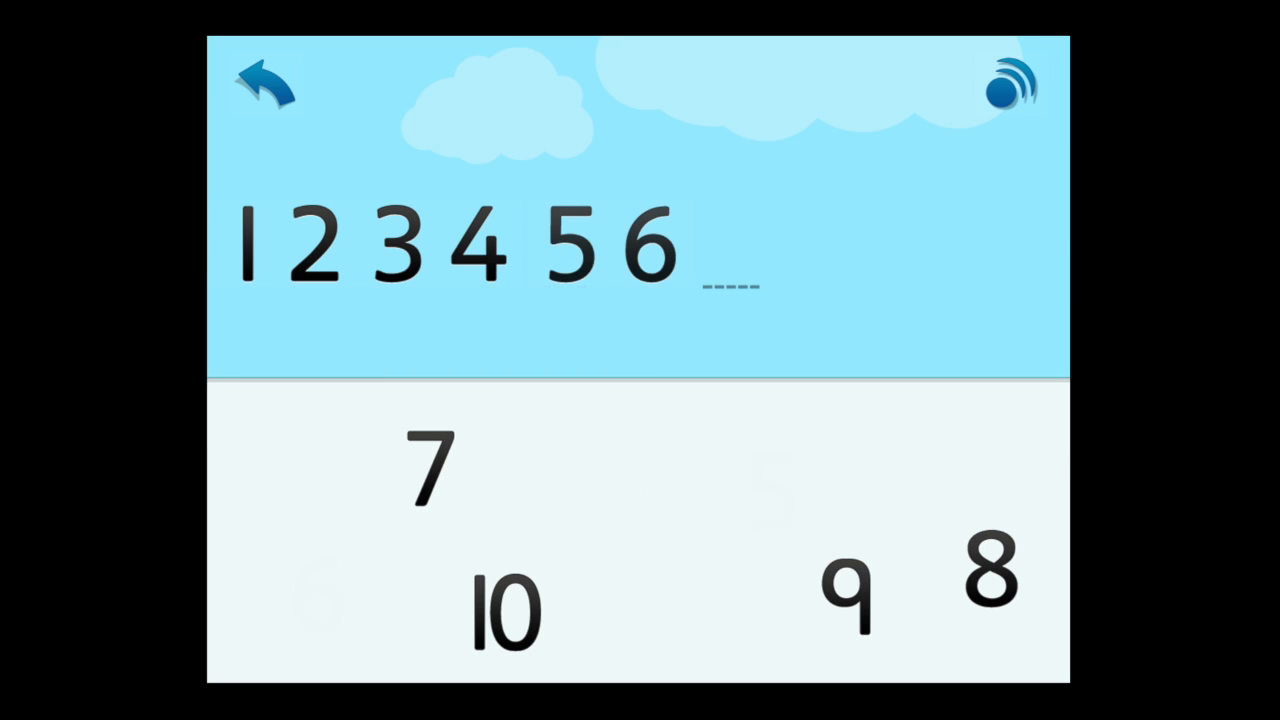
pyautogui.click(261, 85)
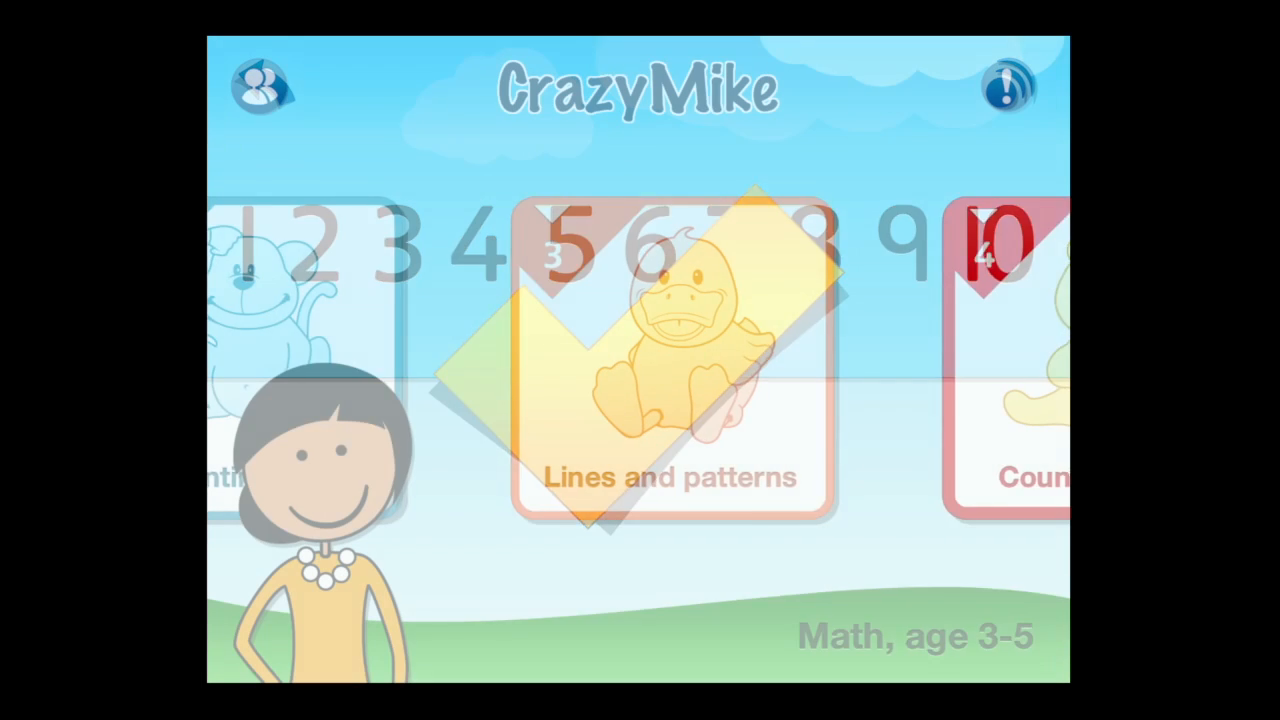
pyautogui.click(672, 360)
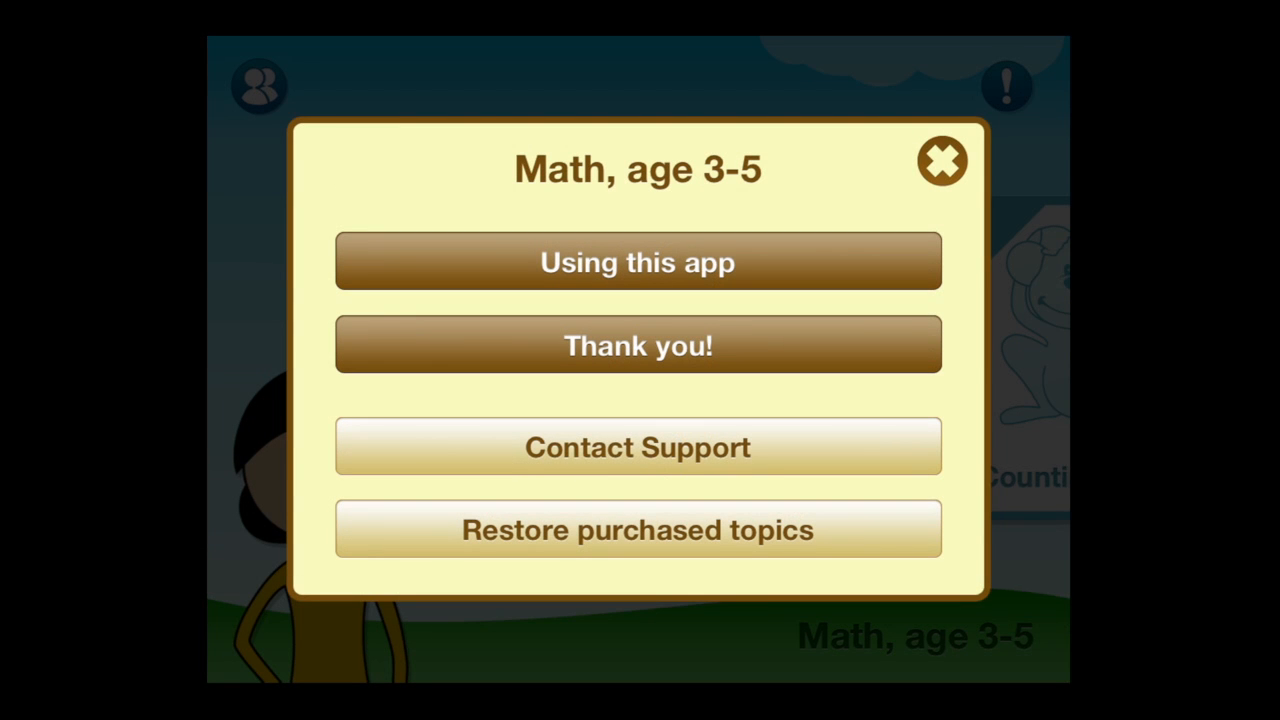
# - View the Using this app guide, Thank you! page and Contact Support email, then cancel
pyautogui.click(638, 261)
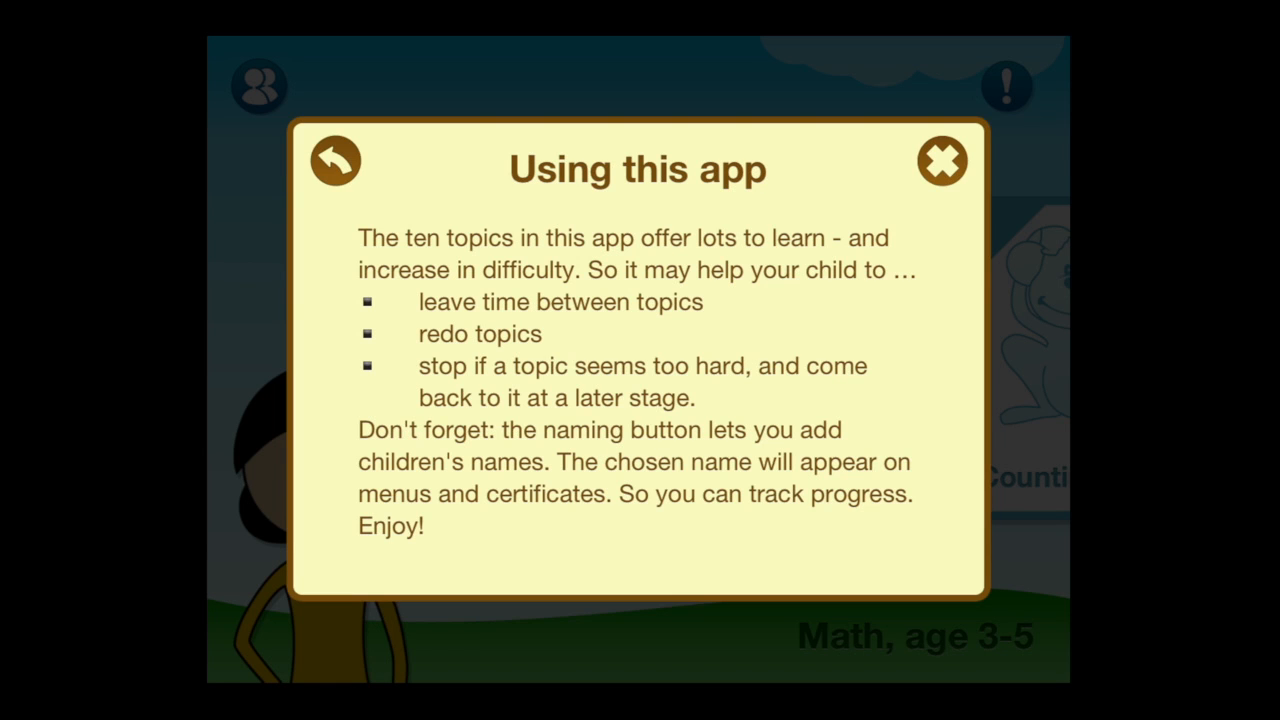
pyautogui.click(338, 162)
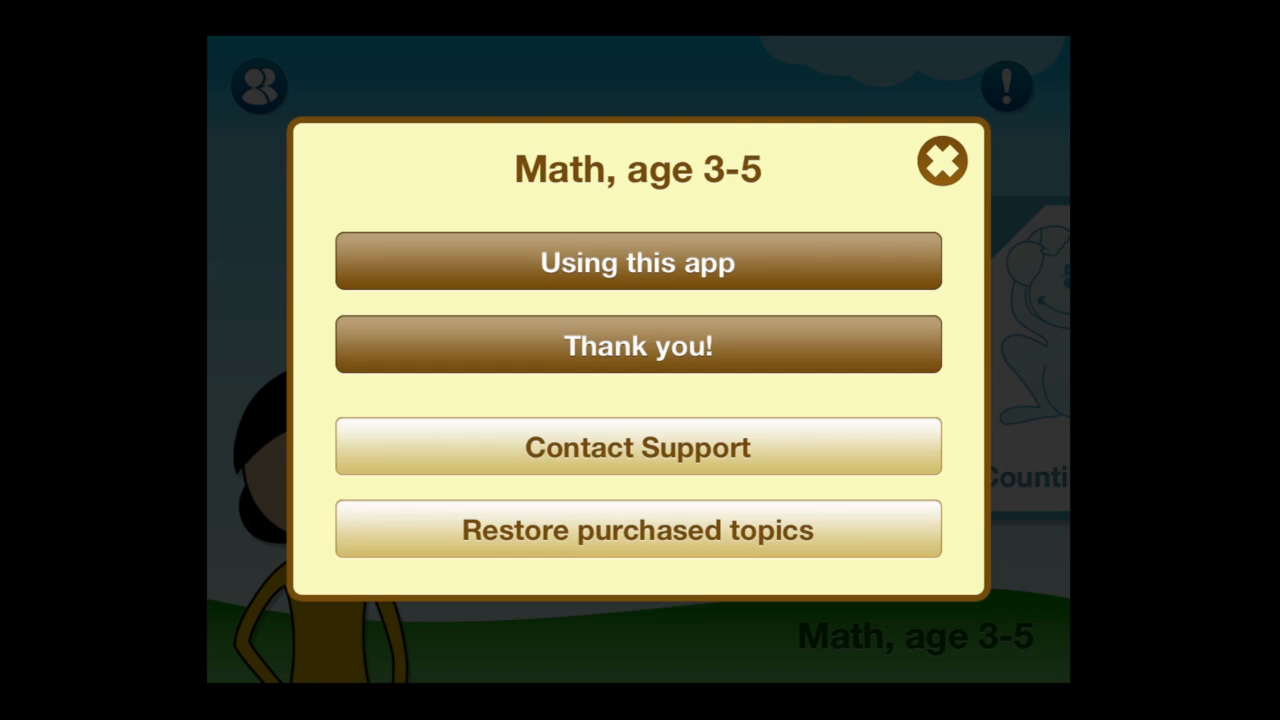
pyautogui.click(638, 345)
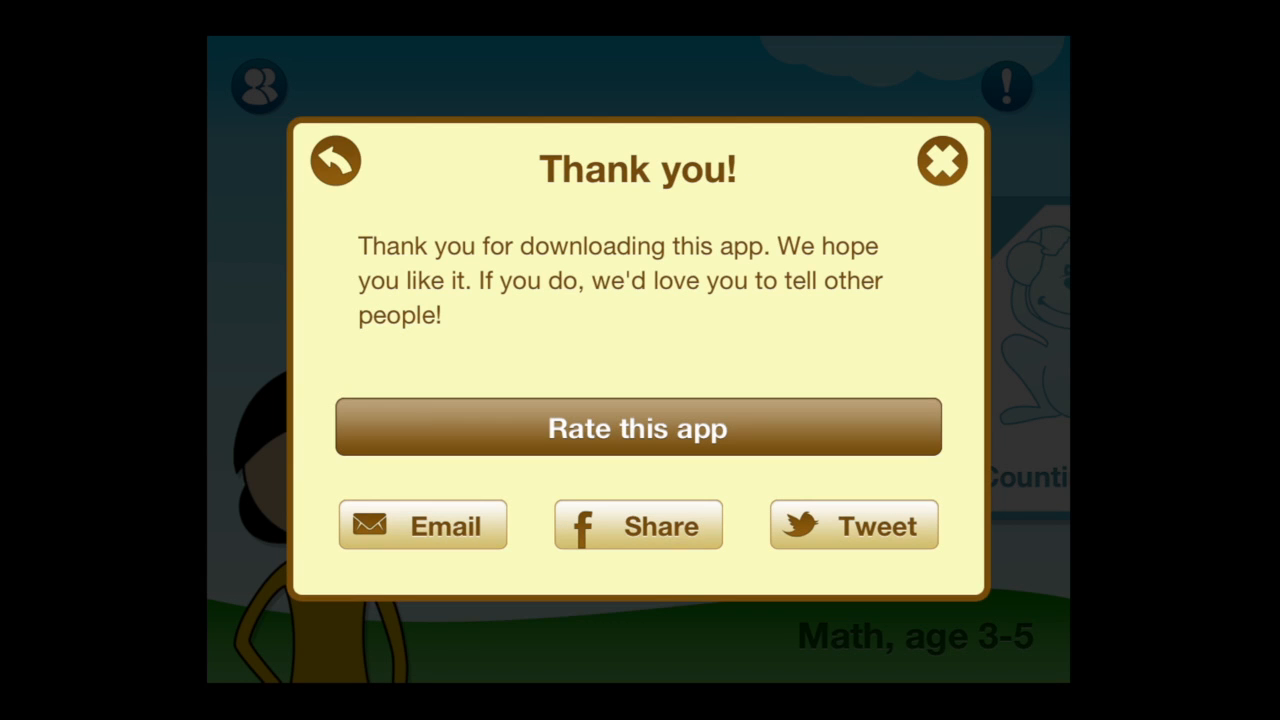
pyautogui.click(336, 160)
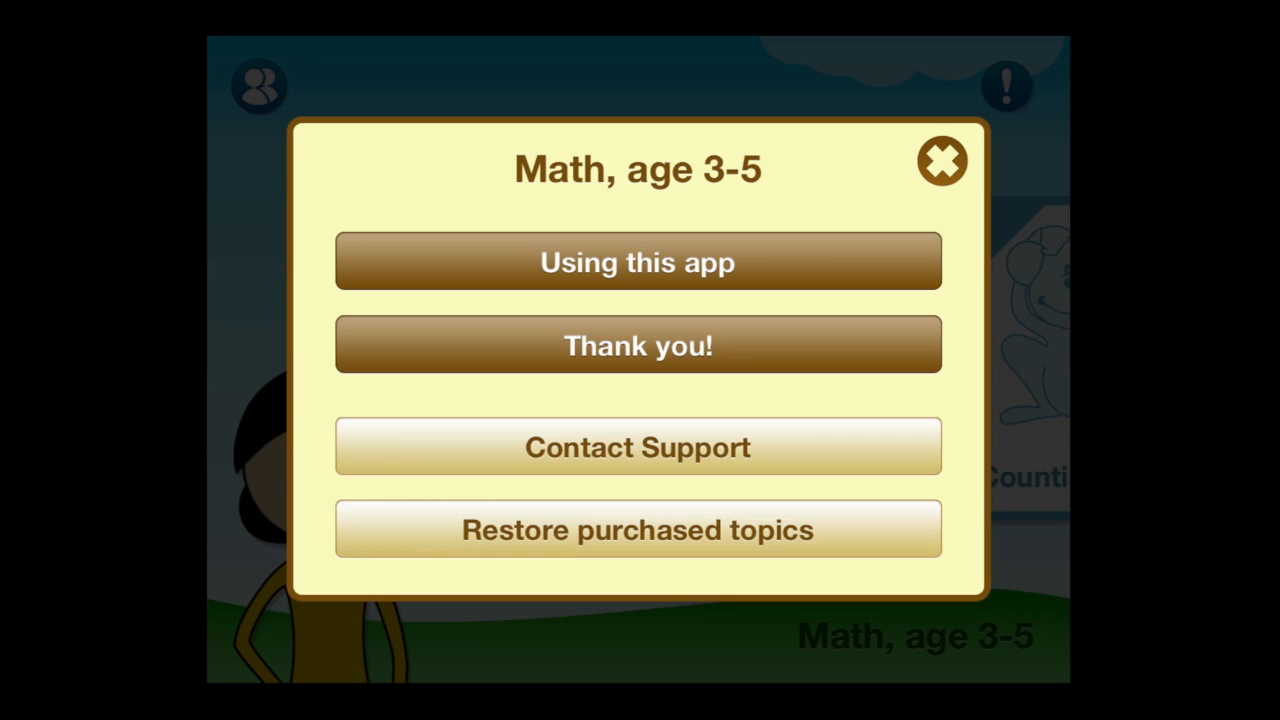
pyautogui.click(639, 447)
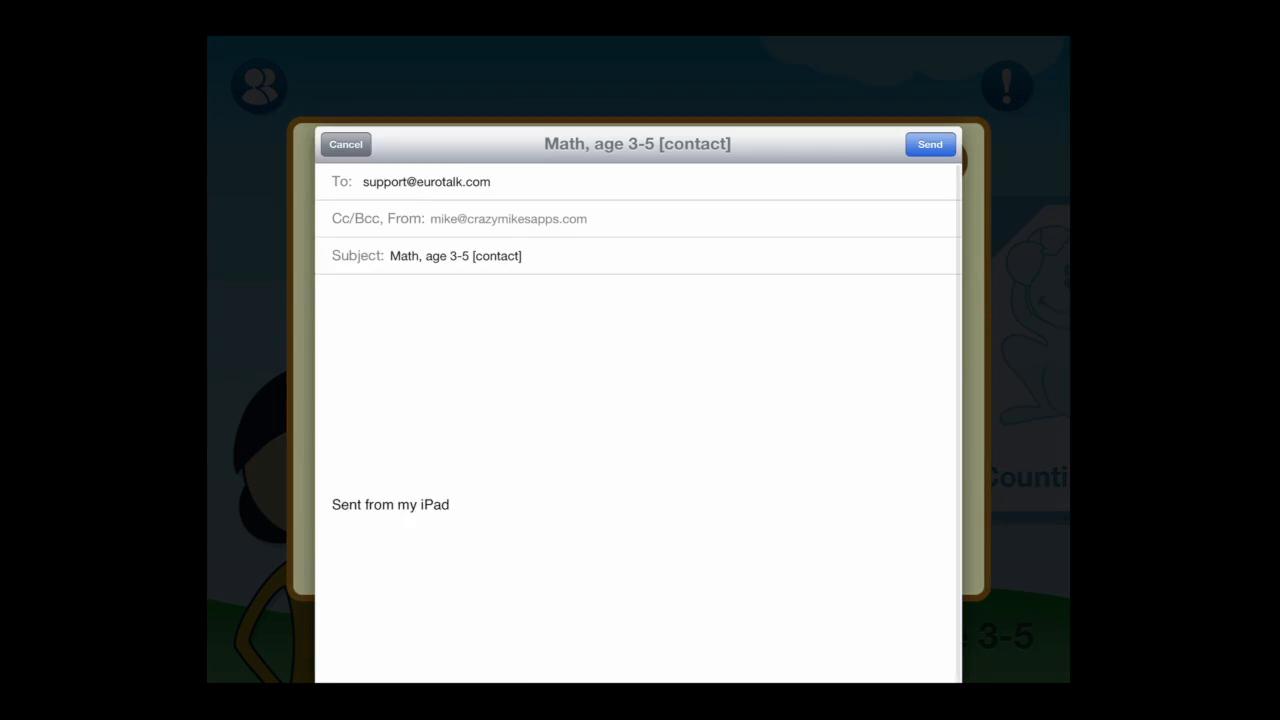
pyautogui.click(345, 144)
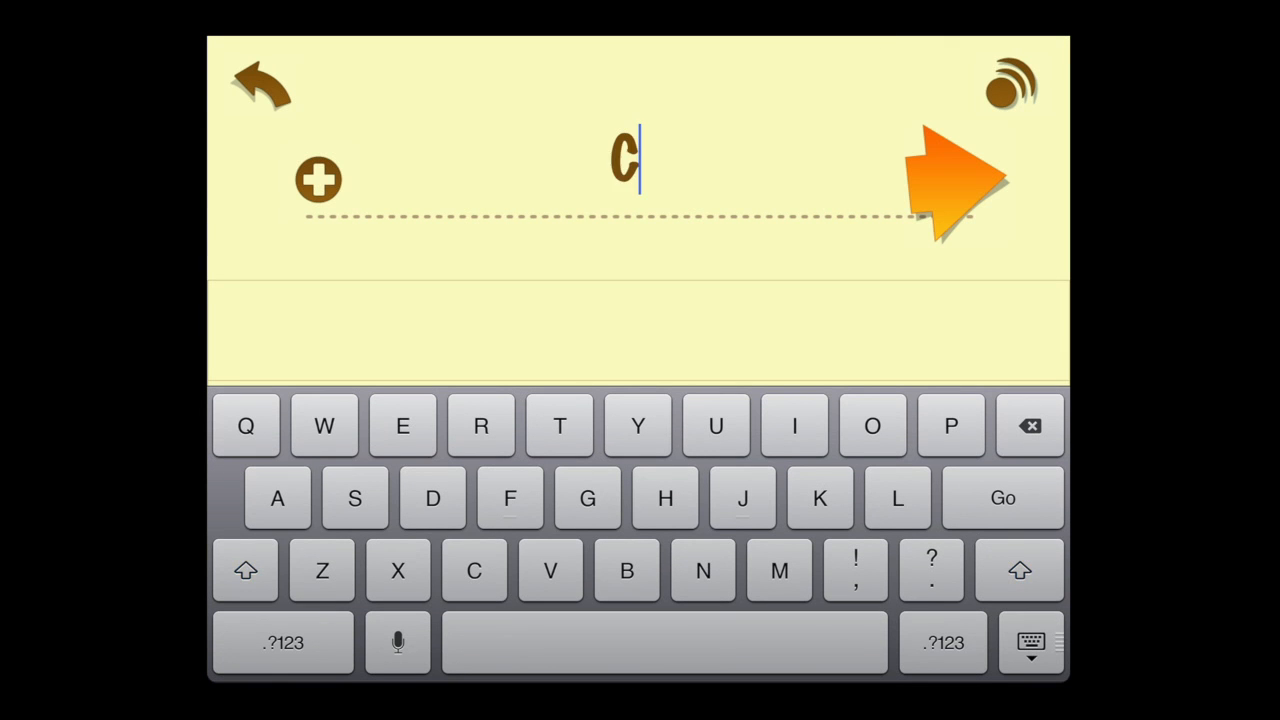
# - Type 'razy' and 'Mike' so the profile name reads CrazyMike
pyautogui.write('razy')
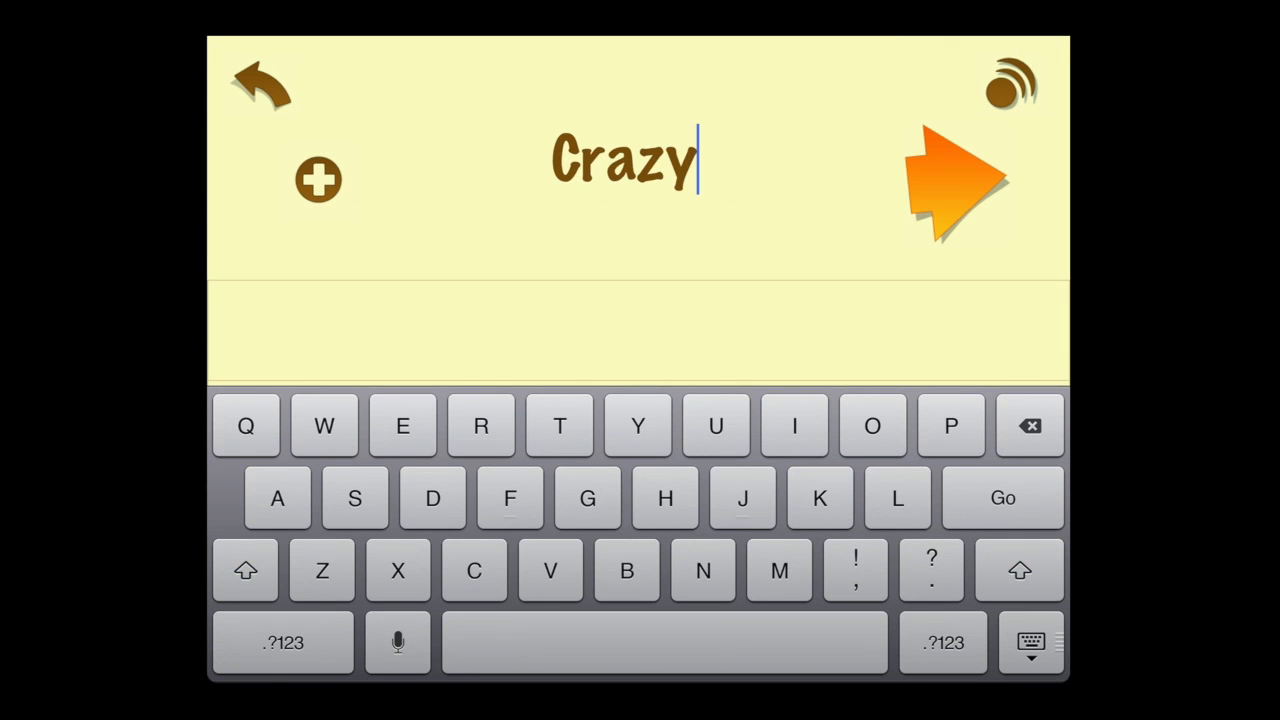
pyautogui.write('Mike')
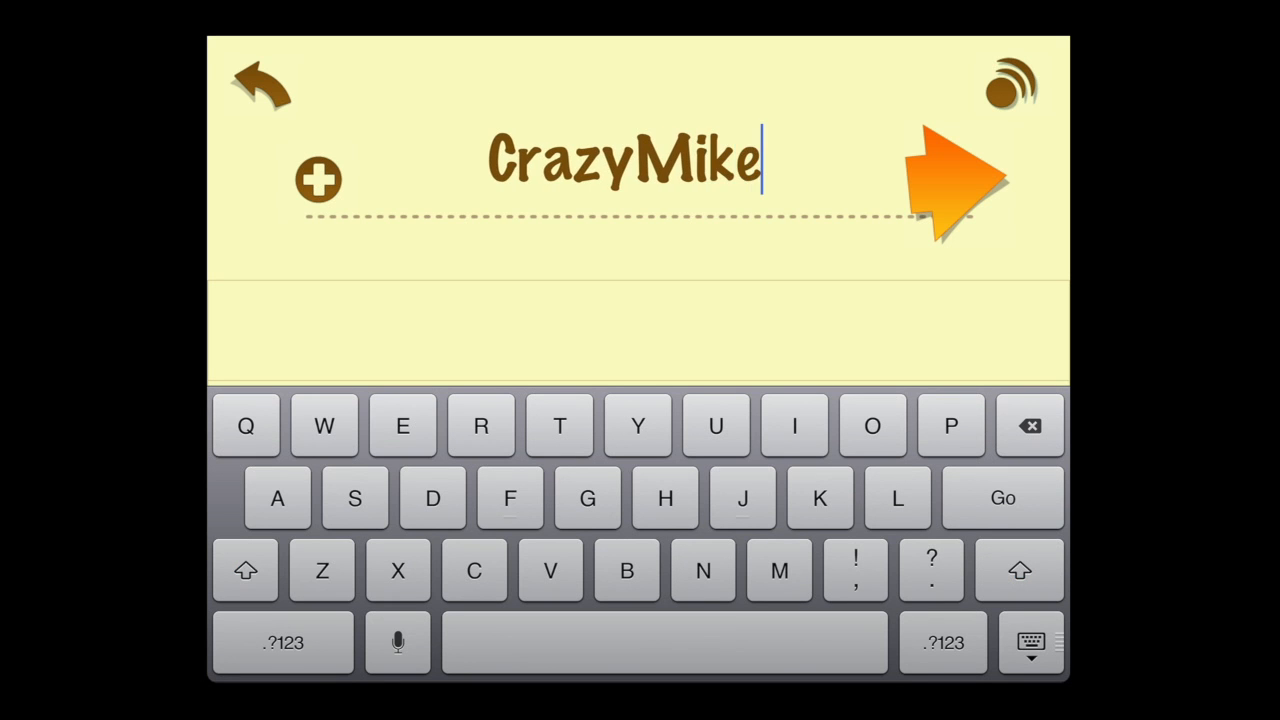